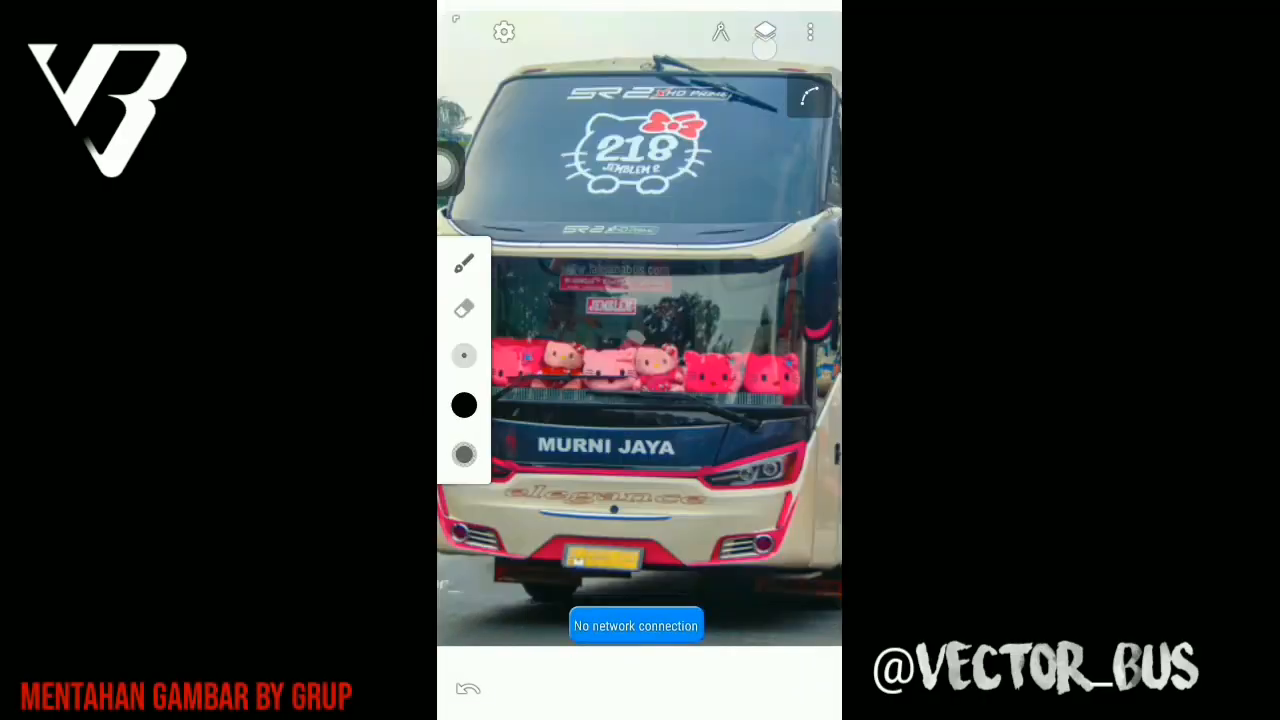
- Place the first outline point along the bus's left body edge beside the headlight
{"action": "left_click", "coordinate": [764, 32]}
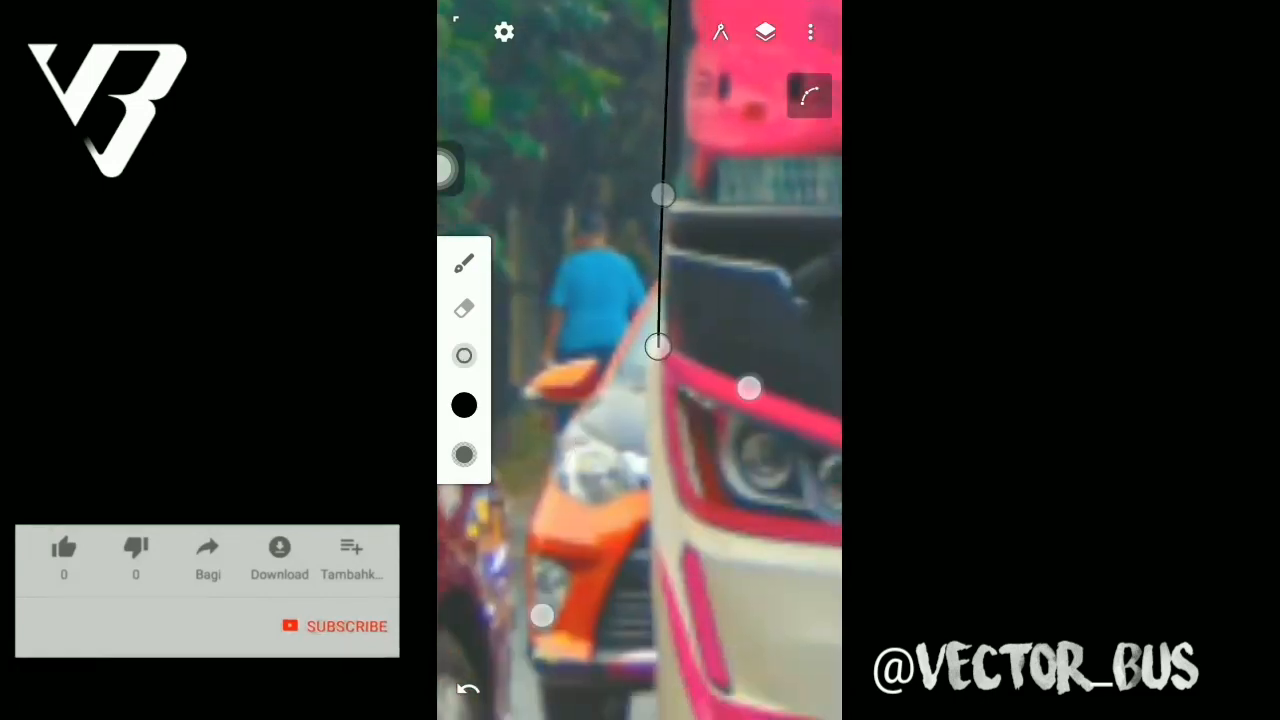
- Extend the black outline down the body edge and curve it around the lower front corner
{"action": "left_click", "coordinate": [64, 548]}
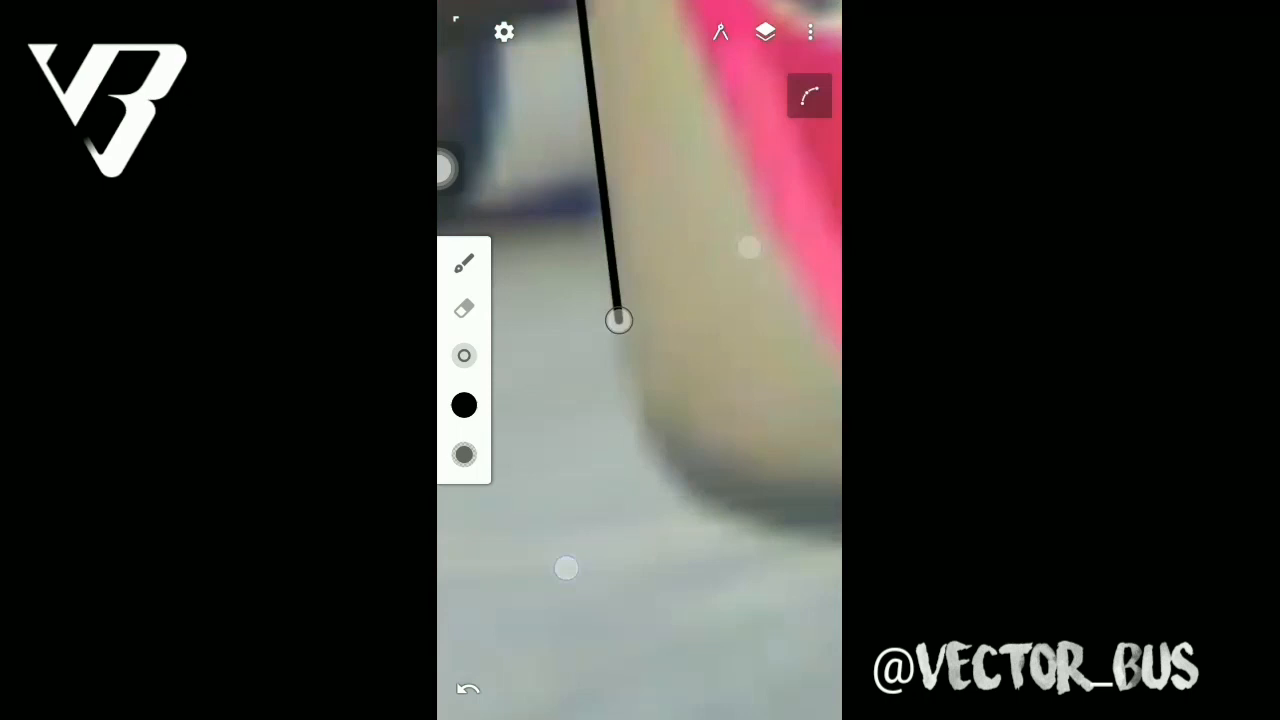
{"action": "left_click_drag", "start_coordinate": [618, 320], "coordinate": [618, 364]}
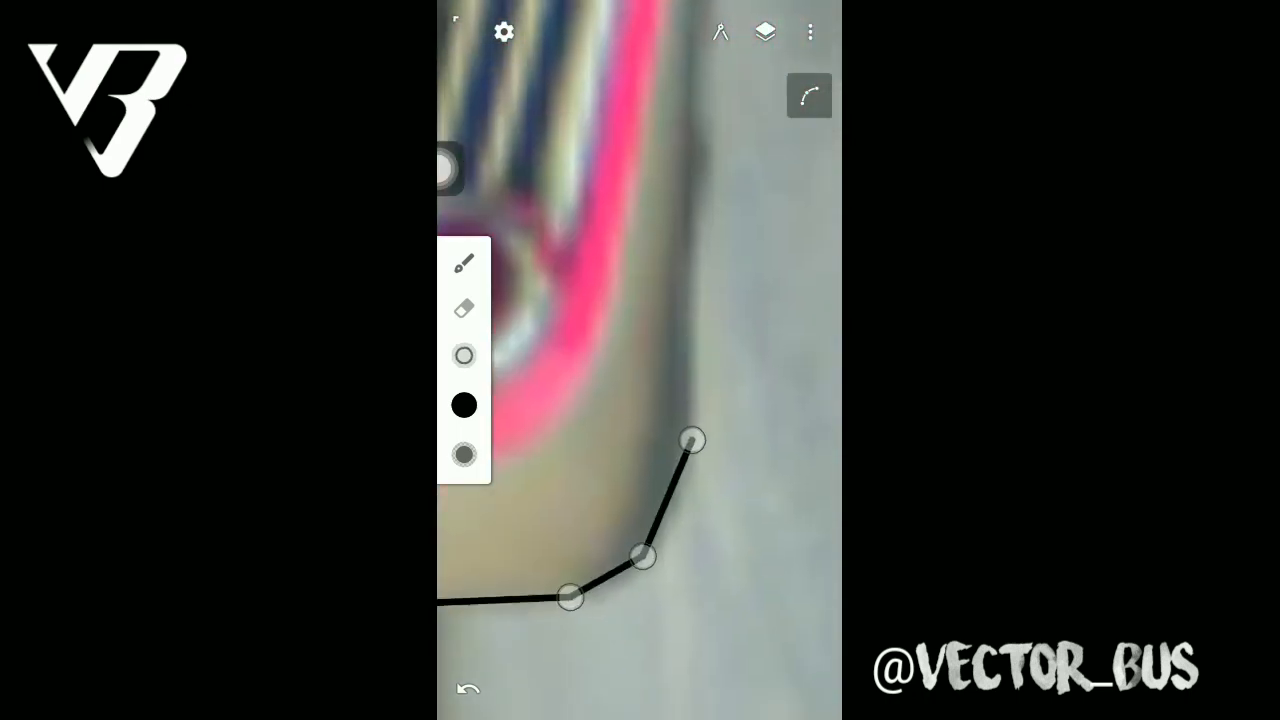
{"action": "left_click_drag", "start_coordinate": [690, 440], "coordinate": [690, 118]}
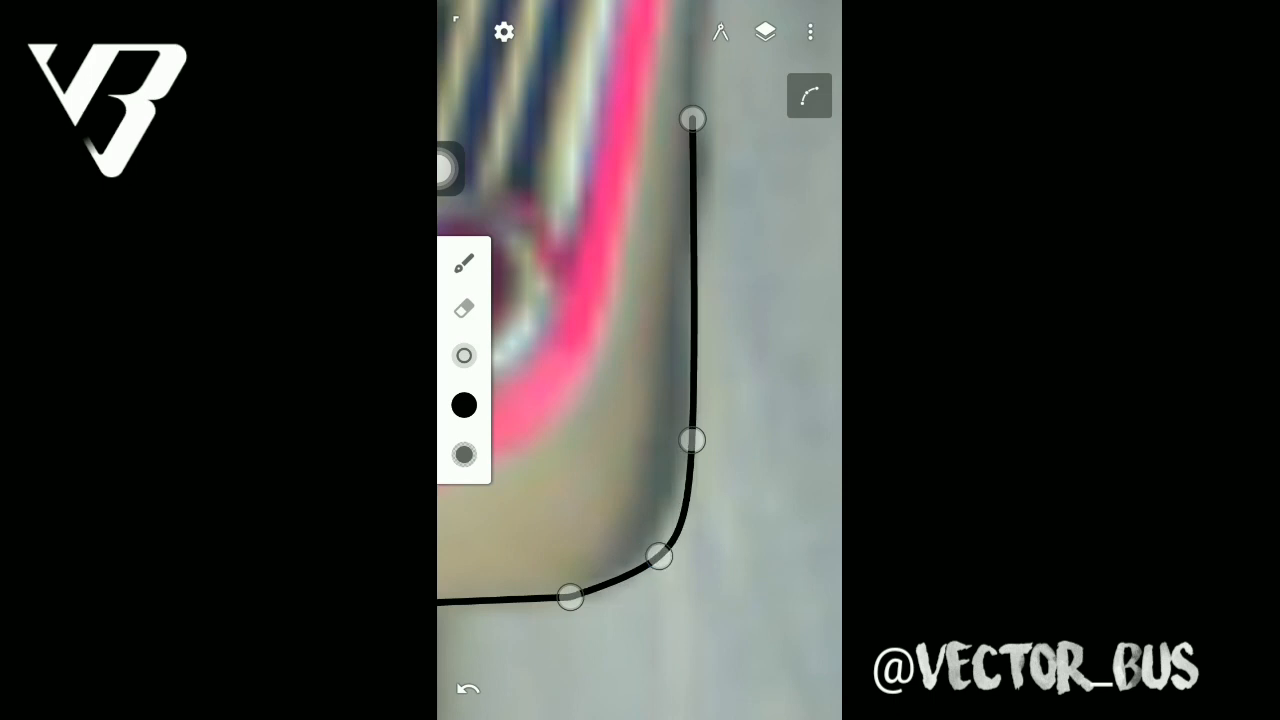
{"action": "left_click_drag", "start_coordinate": [692, 440], "coordinate": [692, 376]}
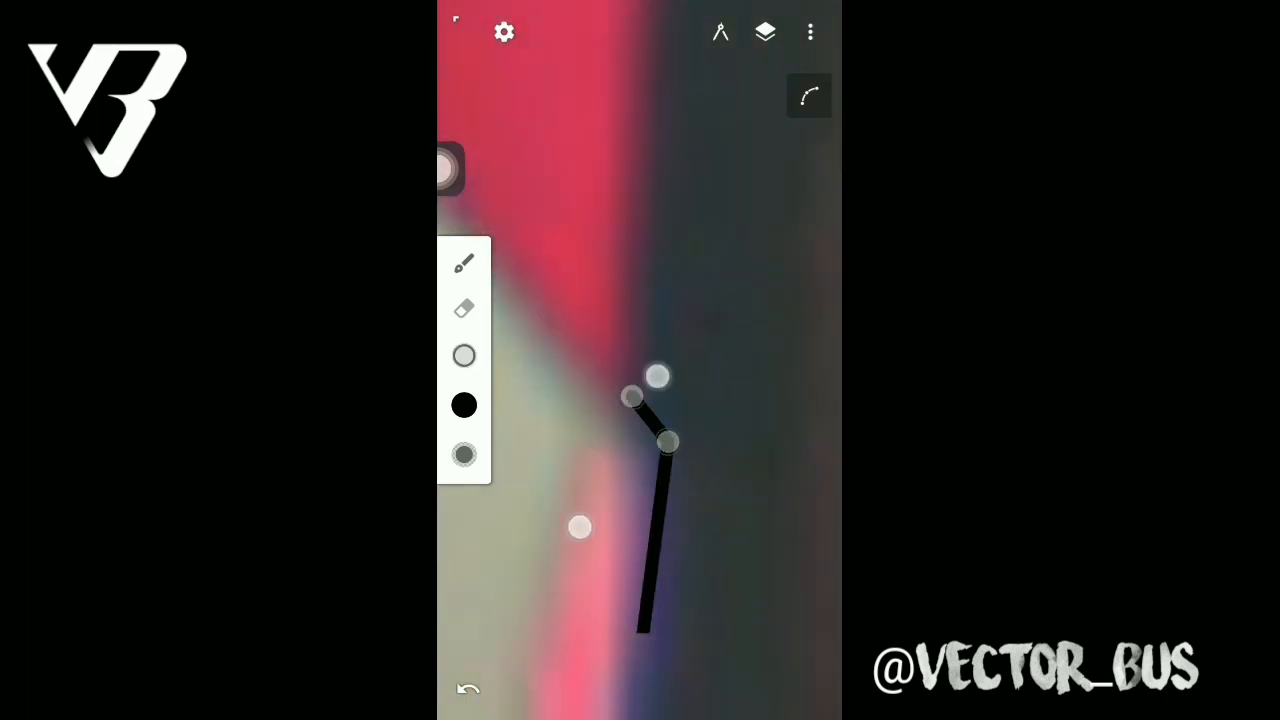
- Trace black outlines along the tall body edges and the angled pink stripe edges
{"action": "left_click_drag", "start_coordinate": [658, 378], "coordinate": [644, 300]}
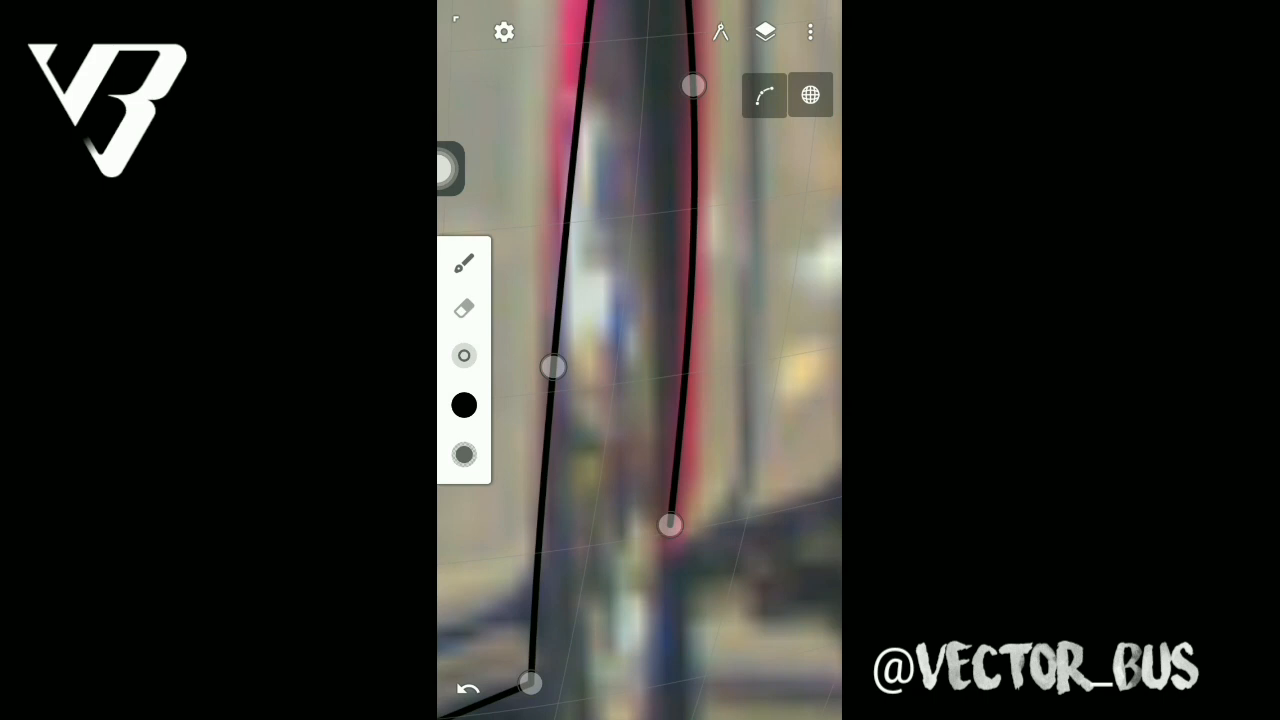
{"action": "left_click_drag", "start_coordinate": [692, 84], "coordinate": [656, 304]}
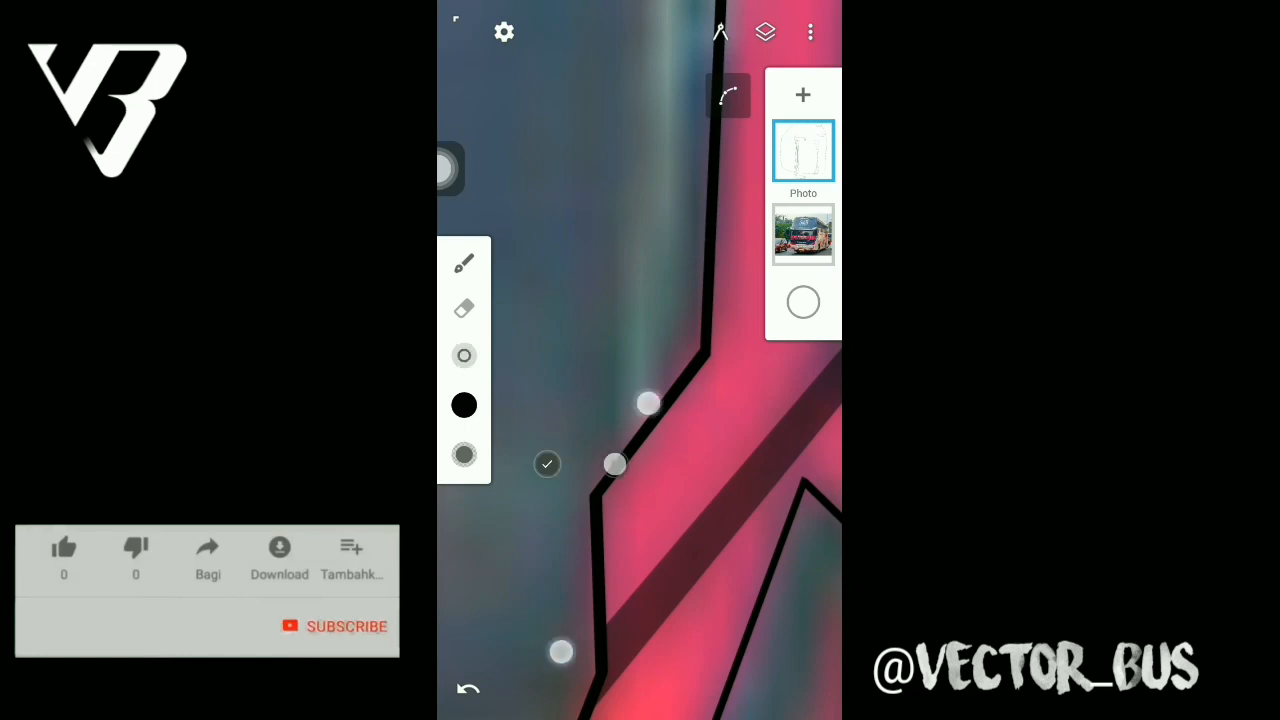
- Finish the body outline and trace the outer edge of the pink headlight surround
{"action": "left_click", "coordinate": [64, 548]}
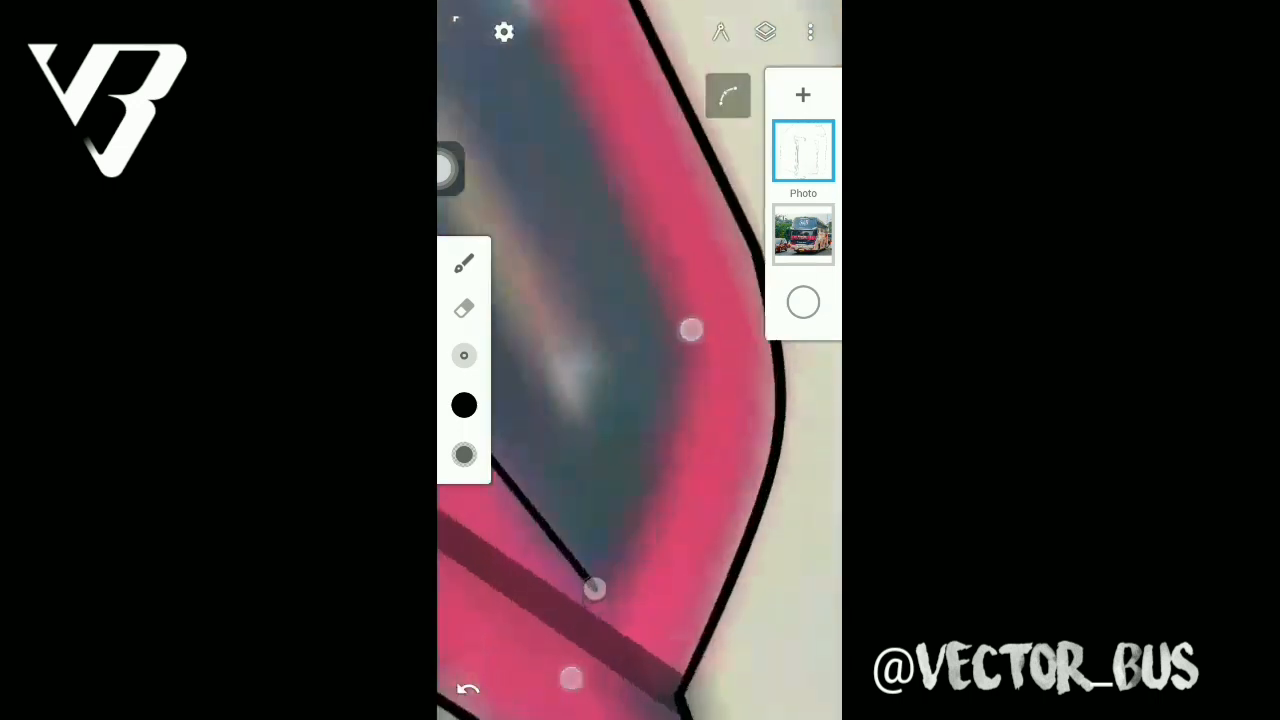
{"action": "left_click_drag", "start_coordinate": [596, 590], "coordinate": [670, 376]}
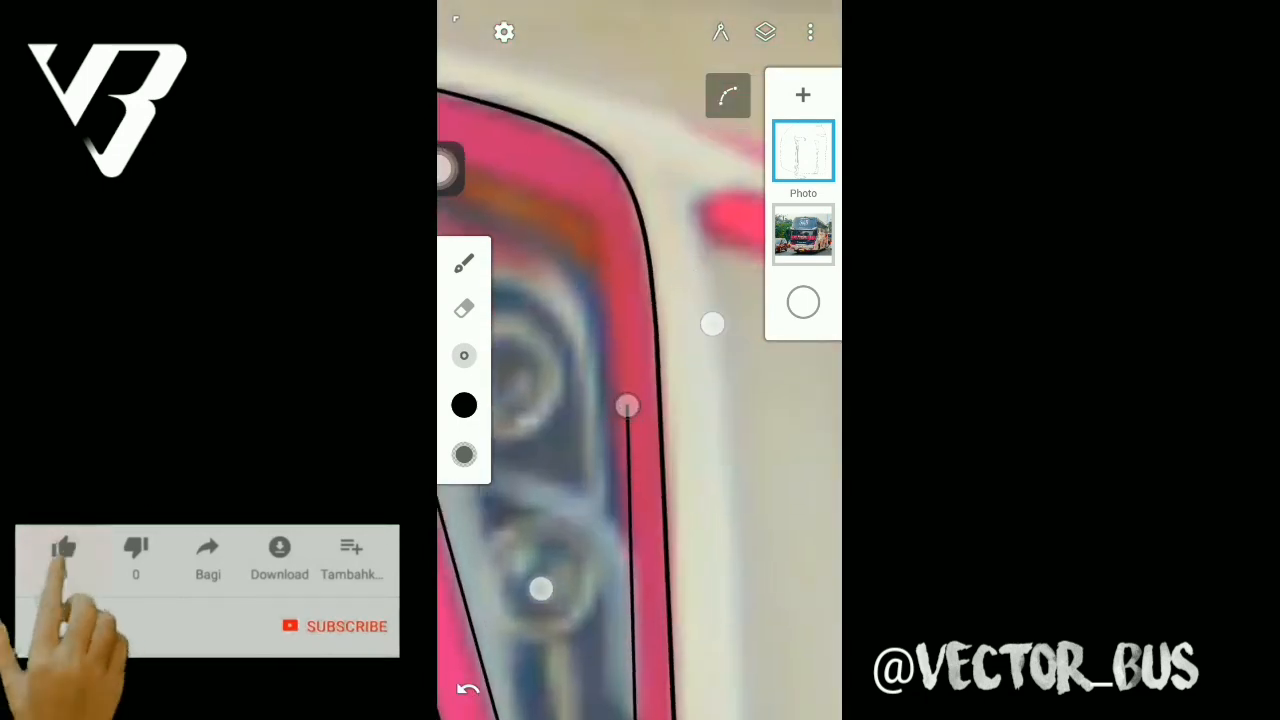
- Outline the inner headlight edge with a smooth curve fitted to the photo
{"action": "left_click", "coordinate": [64, 548]}
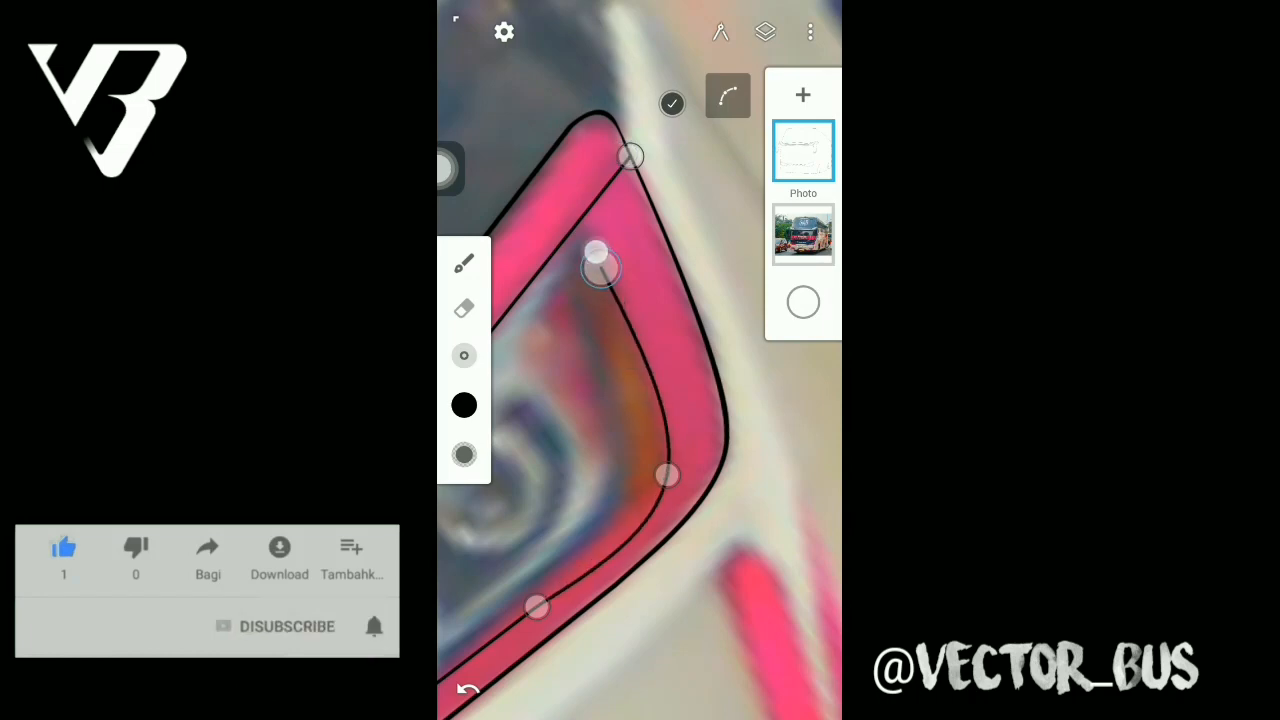
{"action": "left_click_drag", "start_coordinate": [598, 252], "coordinate": [644, 338]}
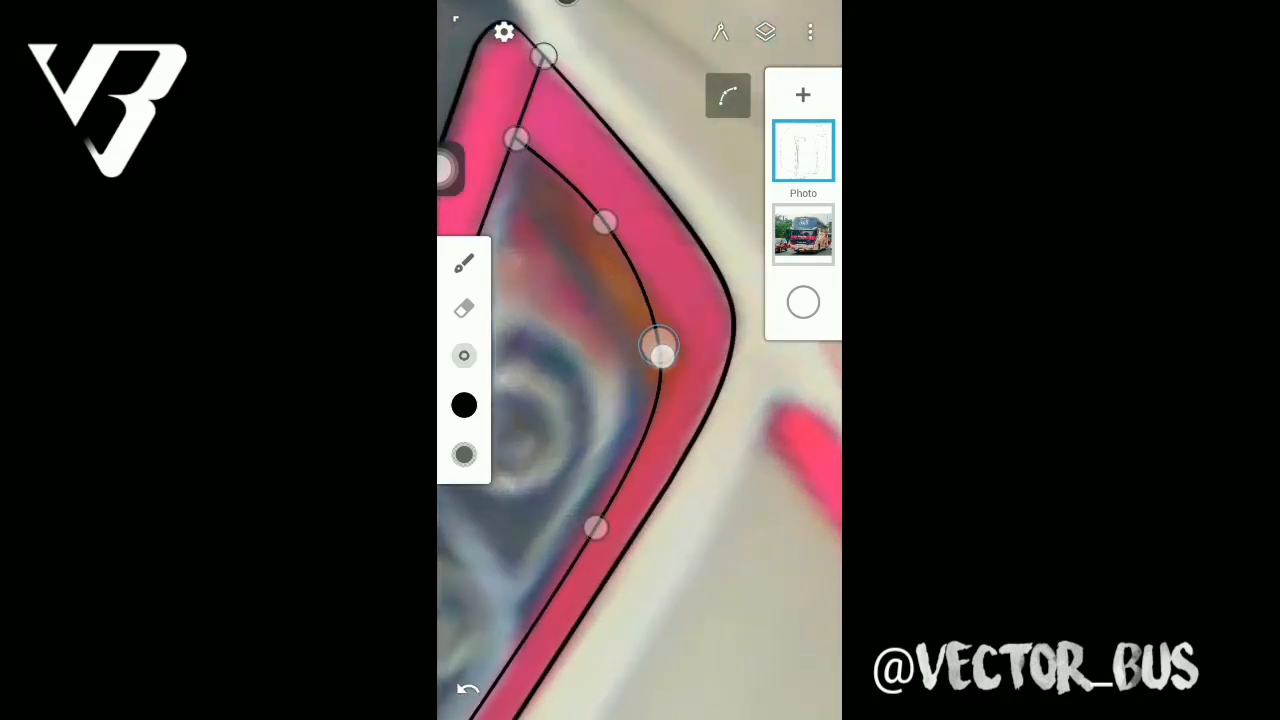
{"action": "left_click_drag", "start_coordinate": [660, 350], "coordinate": [616, 480]}
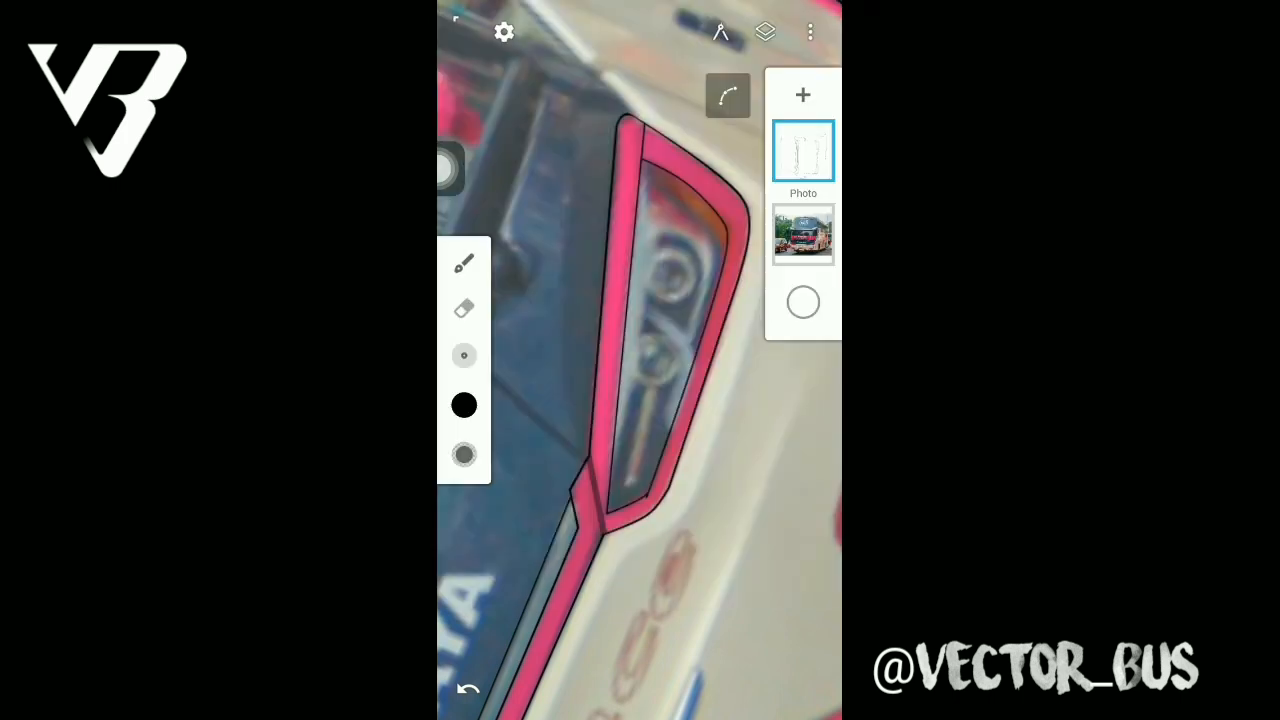
- Switch the paint colour to light grey and add a third layer
{"action": "left_click", "coordinate": [464, 404]}
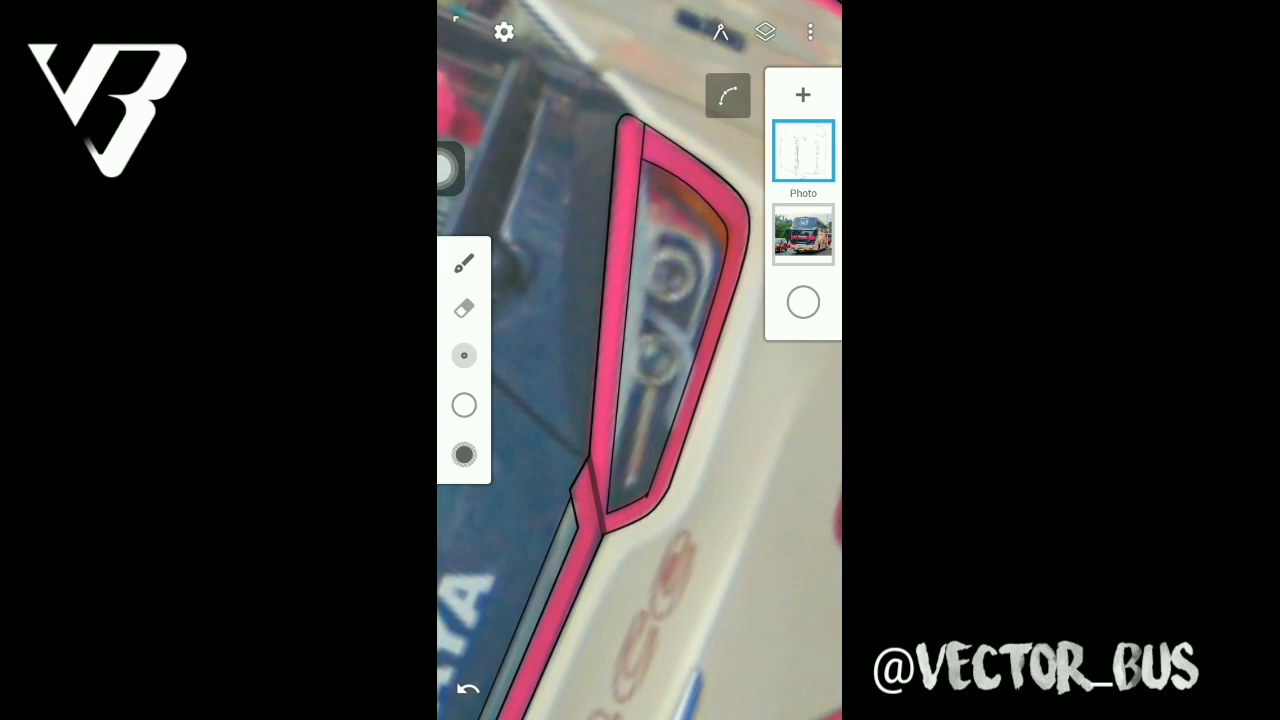
{"action": "left_click", "coordinate": [464, 456]}
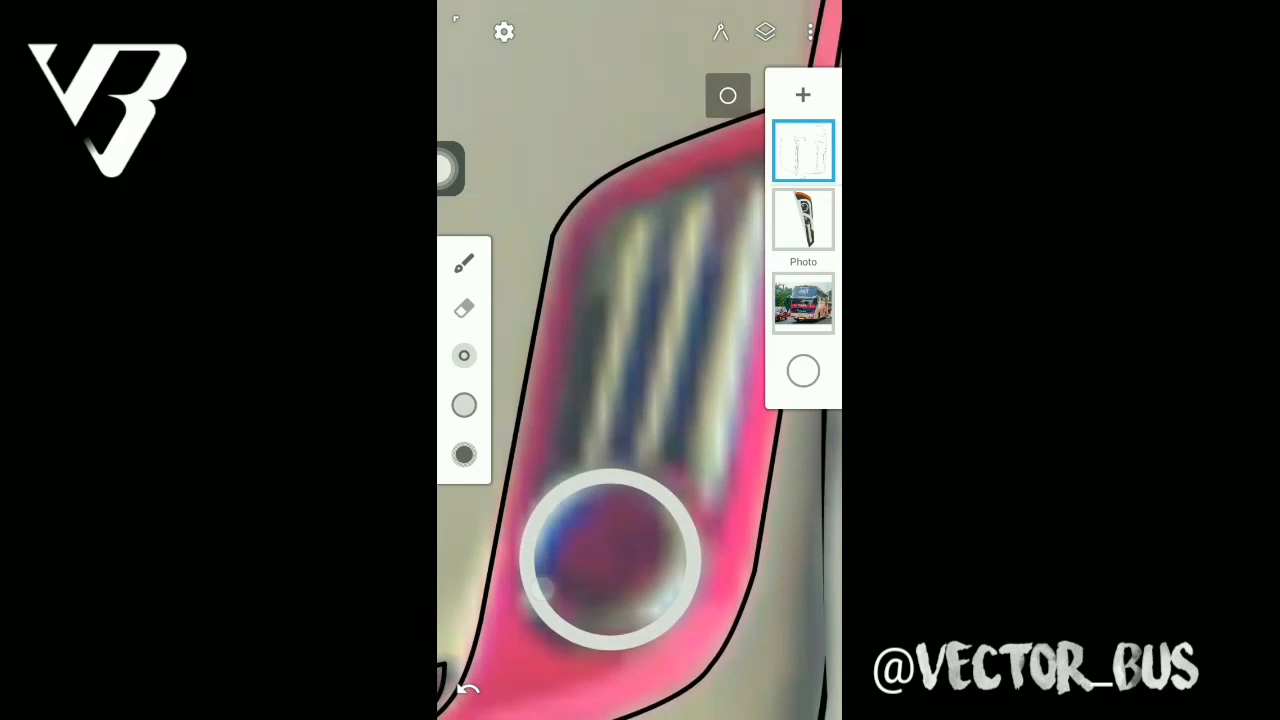
- Draw the light grey headlight stripes and lamp ring, shaped to follow the round lamp
{"action": "left_click_drag", "start_coordinate": [584, 480], "coordinate": [648, 210]}
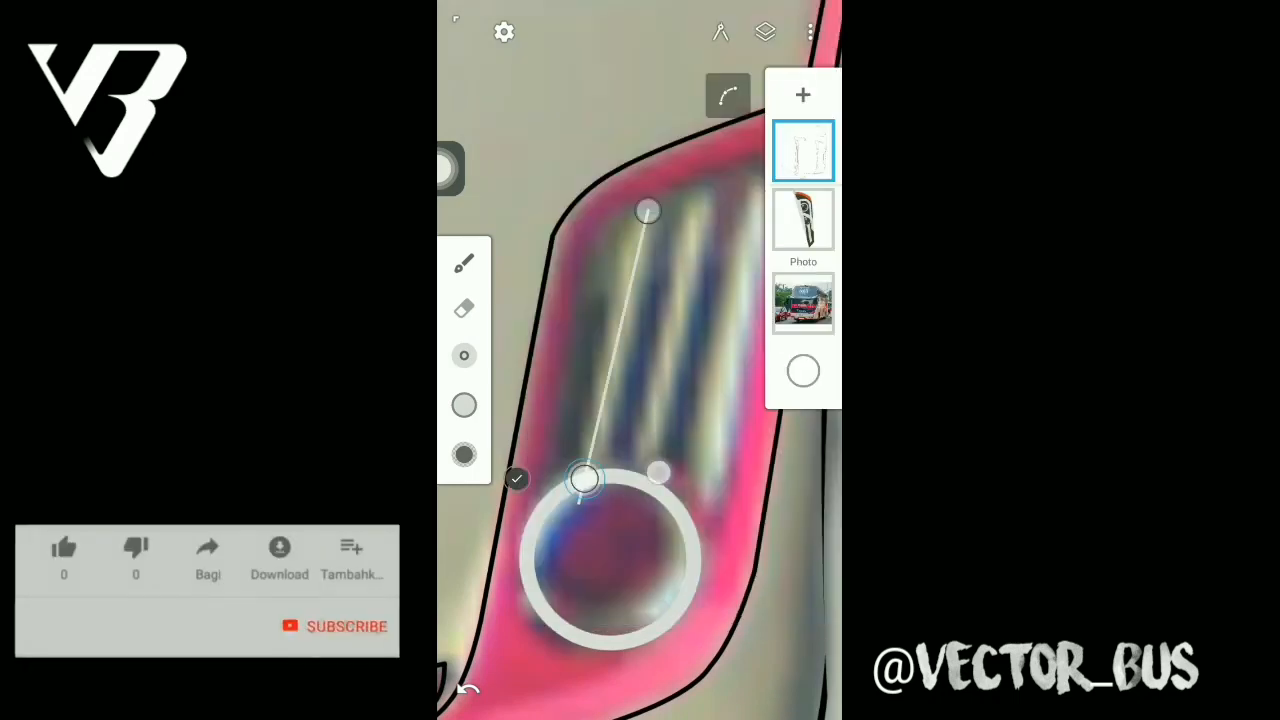
{"action": "left_click", "coordinate": [464, 264]}
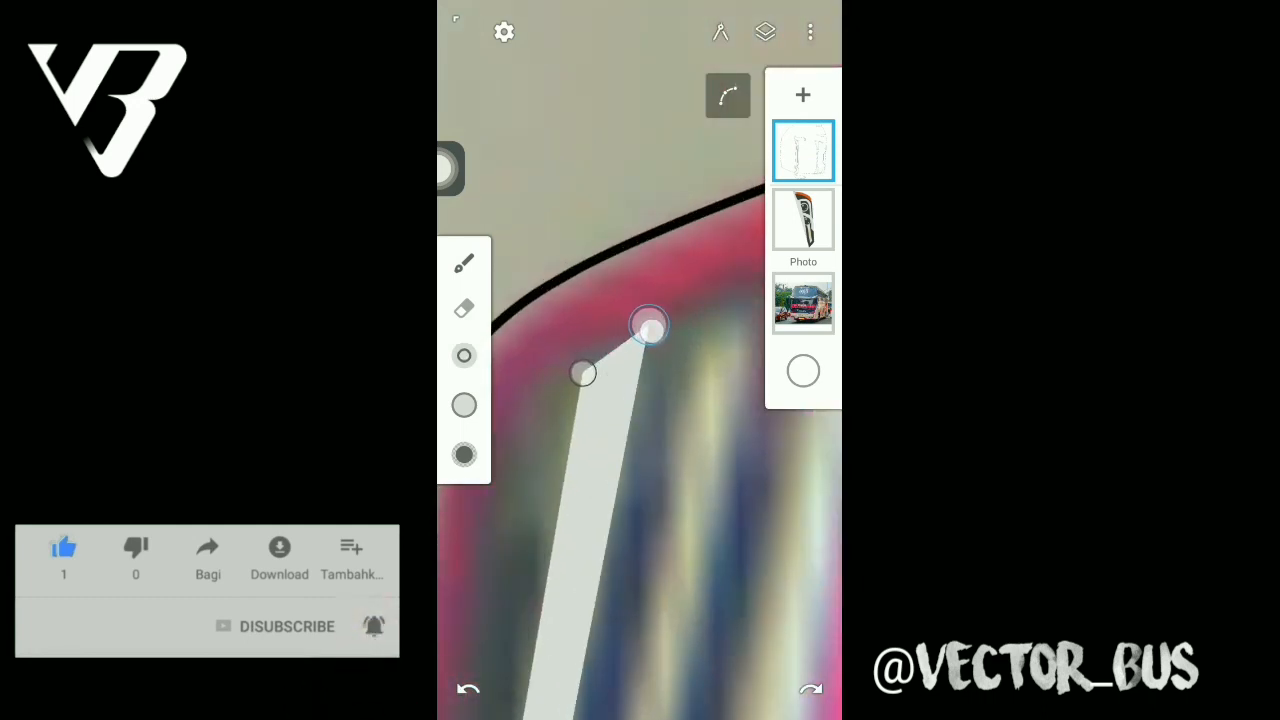
{"action": "left_click_drag", "start_coordinate": [650, 324], "coordinate": [660, 288]}
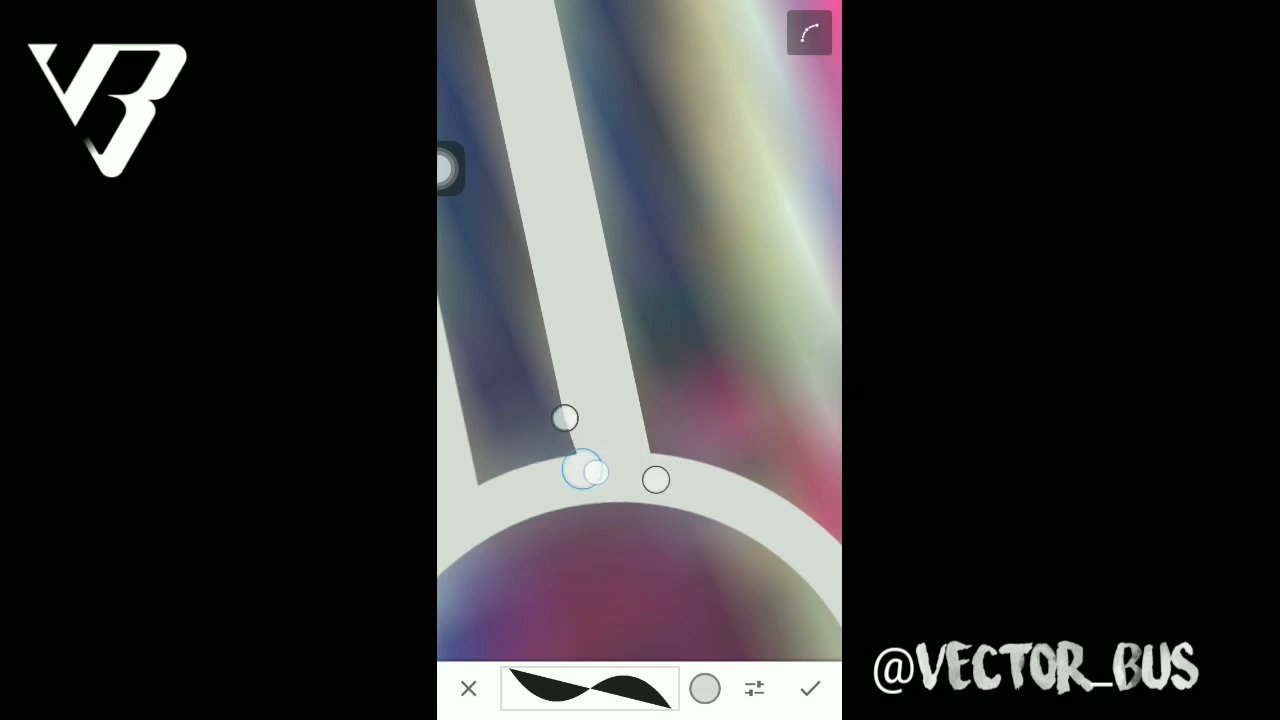
{"action": "left_click_drag", "start_coordinate": [564, 418], "coordinate": [576, 478]}
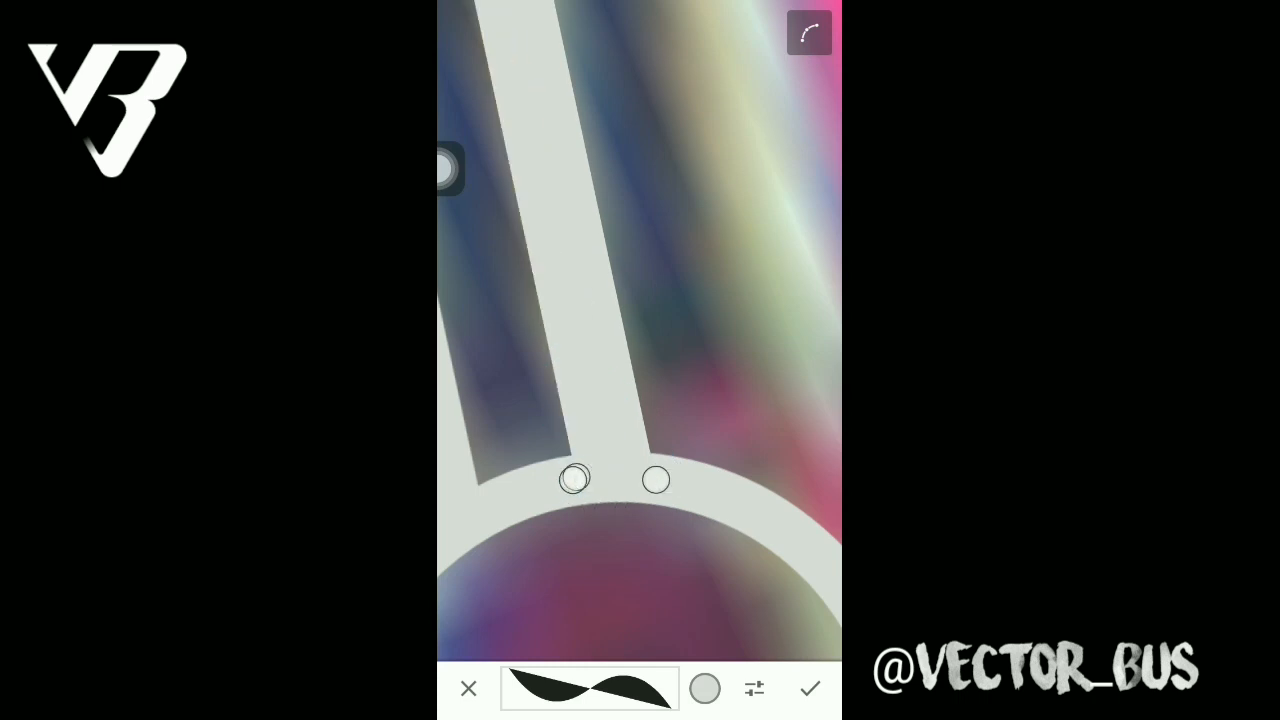
{"action": "left_click", "coordinate": [808, 688]}
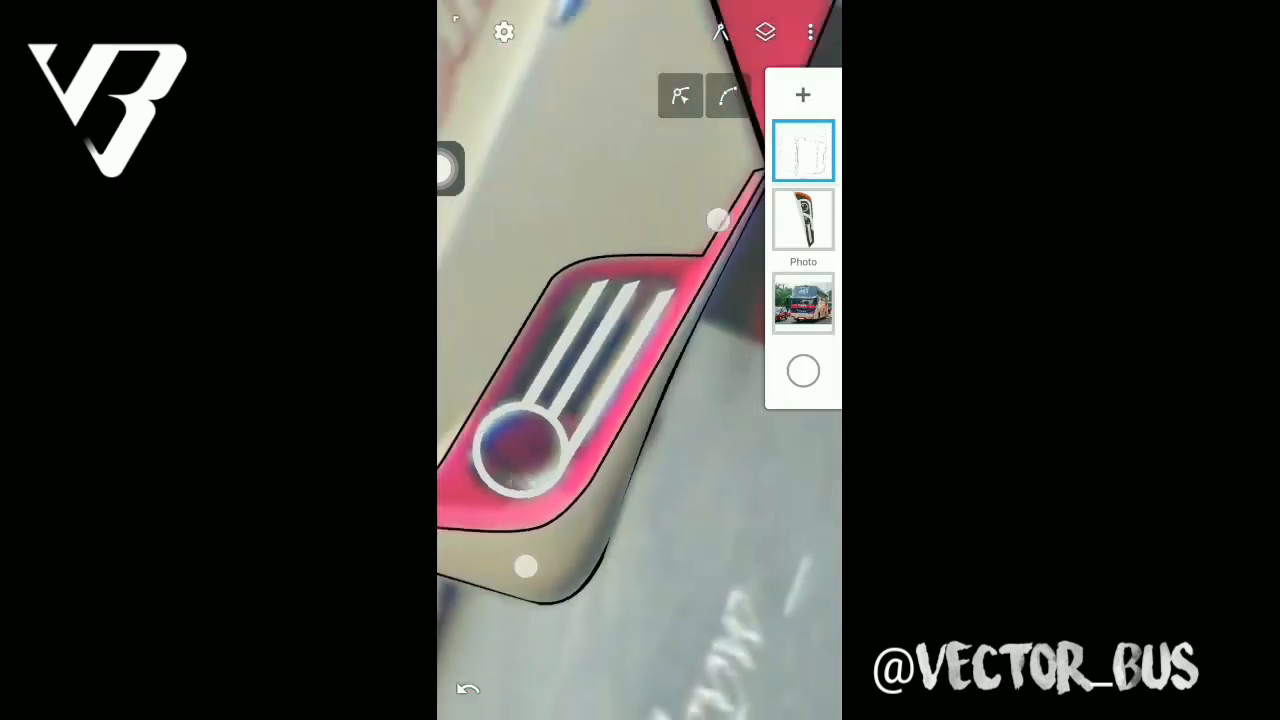
- Fill the round lamp dark grey on a new layer and hide the photo layer
{"action": "left_click", "coordinate": [802, 220]}
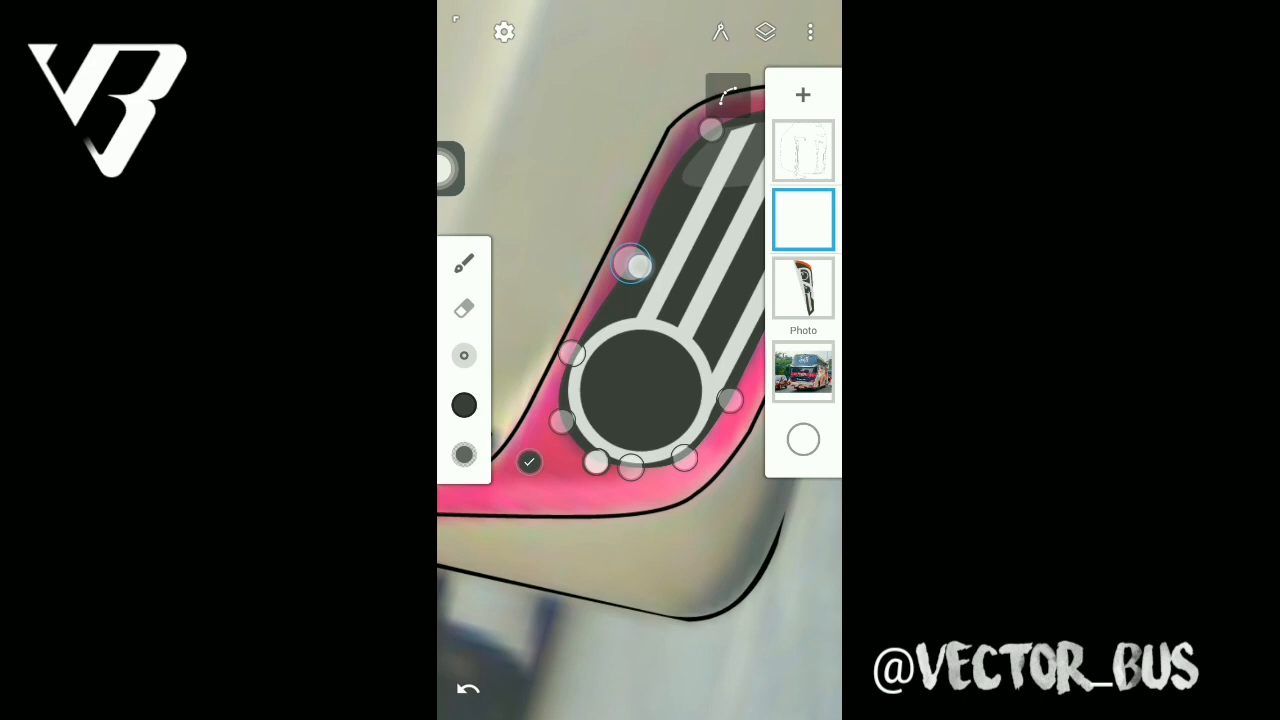
{"action": "left_click", "coordinate": [802, 218]}
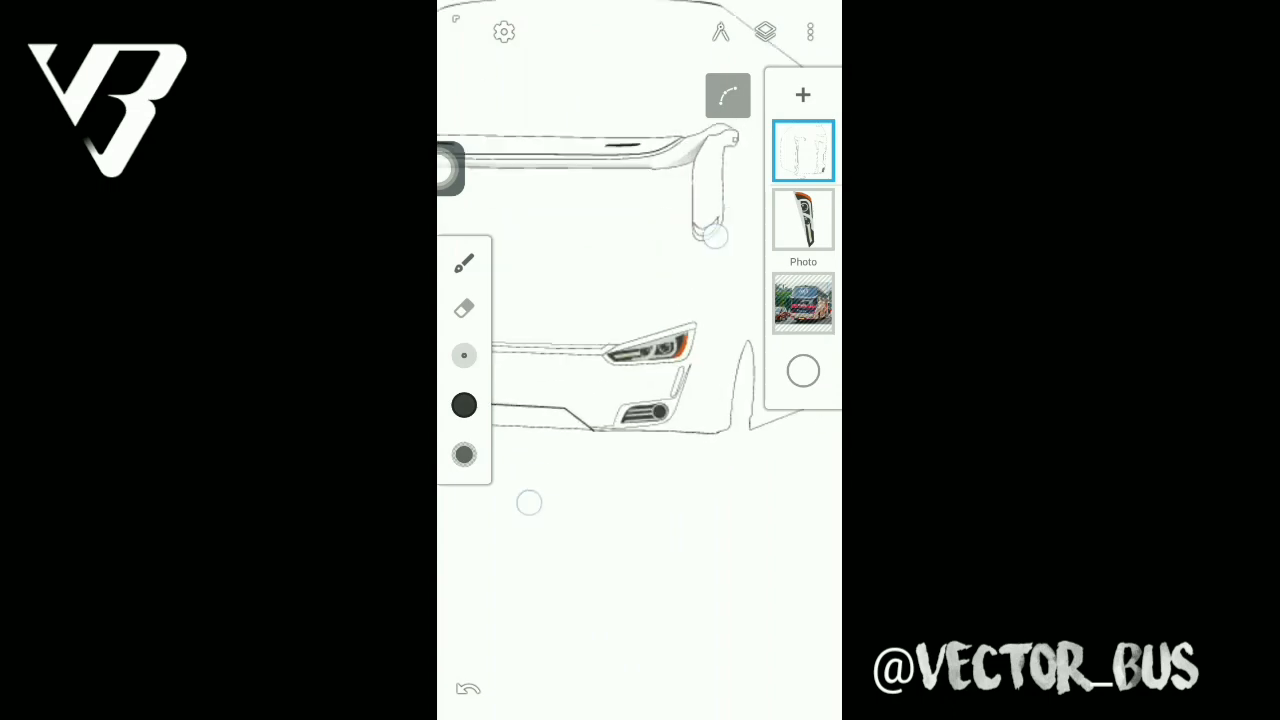
- Show the brush library with its Ink, Artistic, Sketch and Techno categories
{"action": "left_click", "coordinate": [802, 218]}
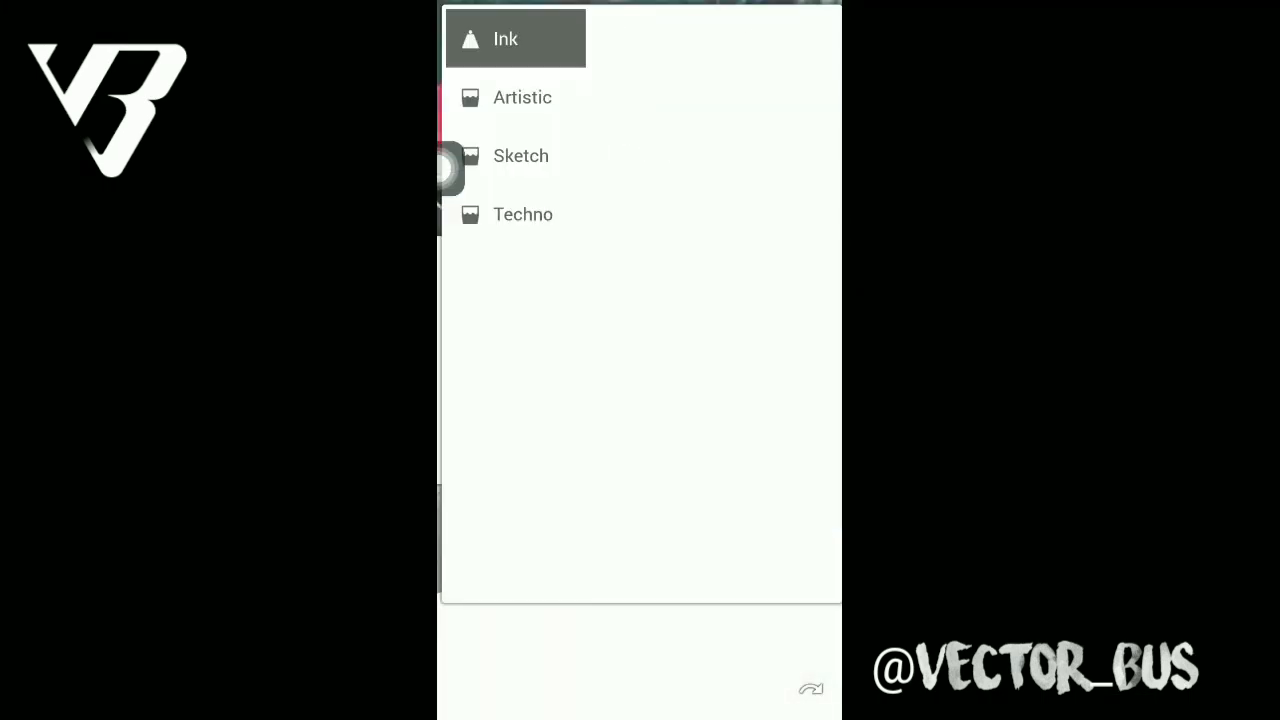
- Draw a solid black half-round shape fitted against the bus body side with a chosen brush
{"action": "left_click", "coordinate": [504, 38]}
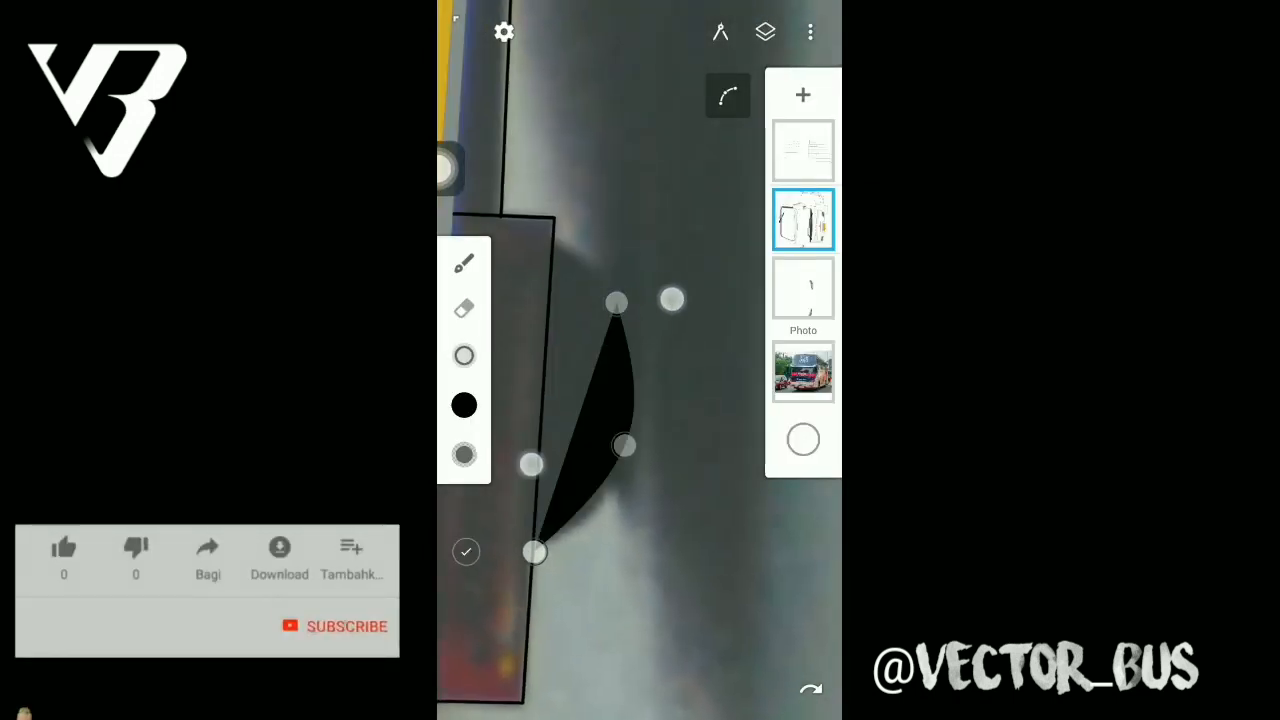
{"action": "left_click", "coordinate": [64, 548]}
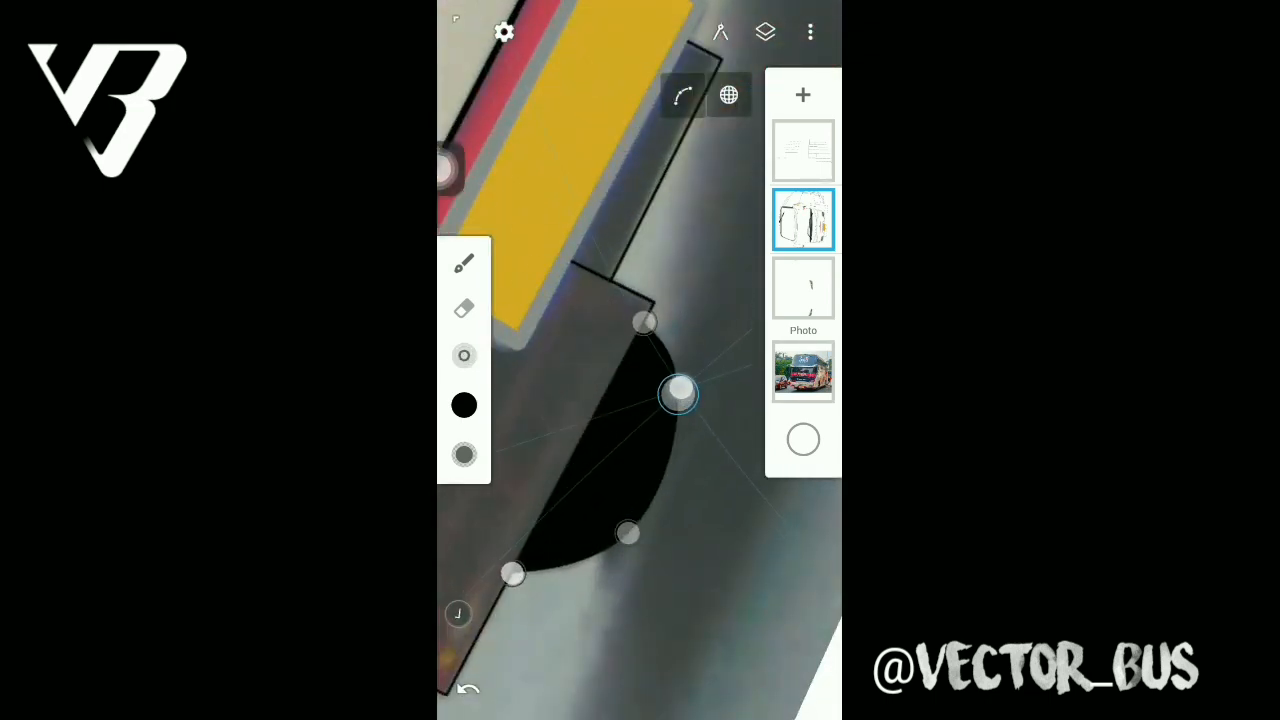
{"action": "left_click", "coordinate": [720, 32]}
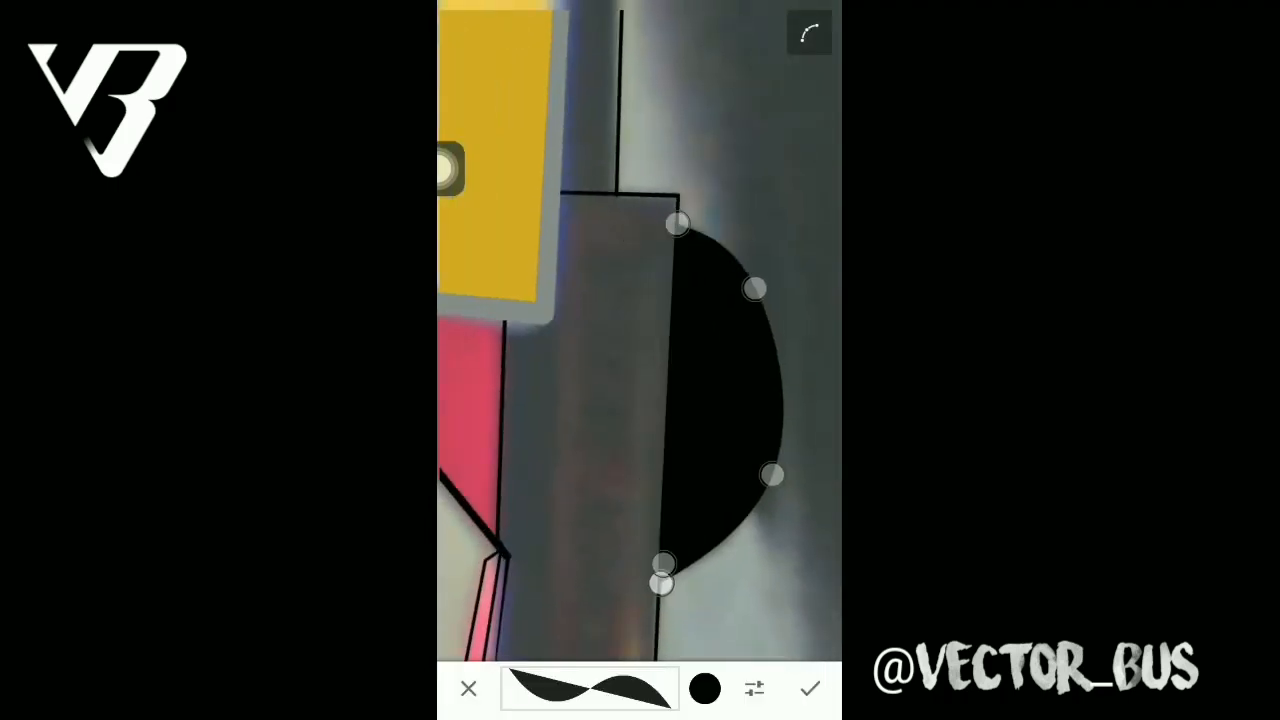
{"action": "left_click", "coordinate": [808, 688]}
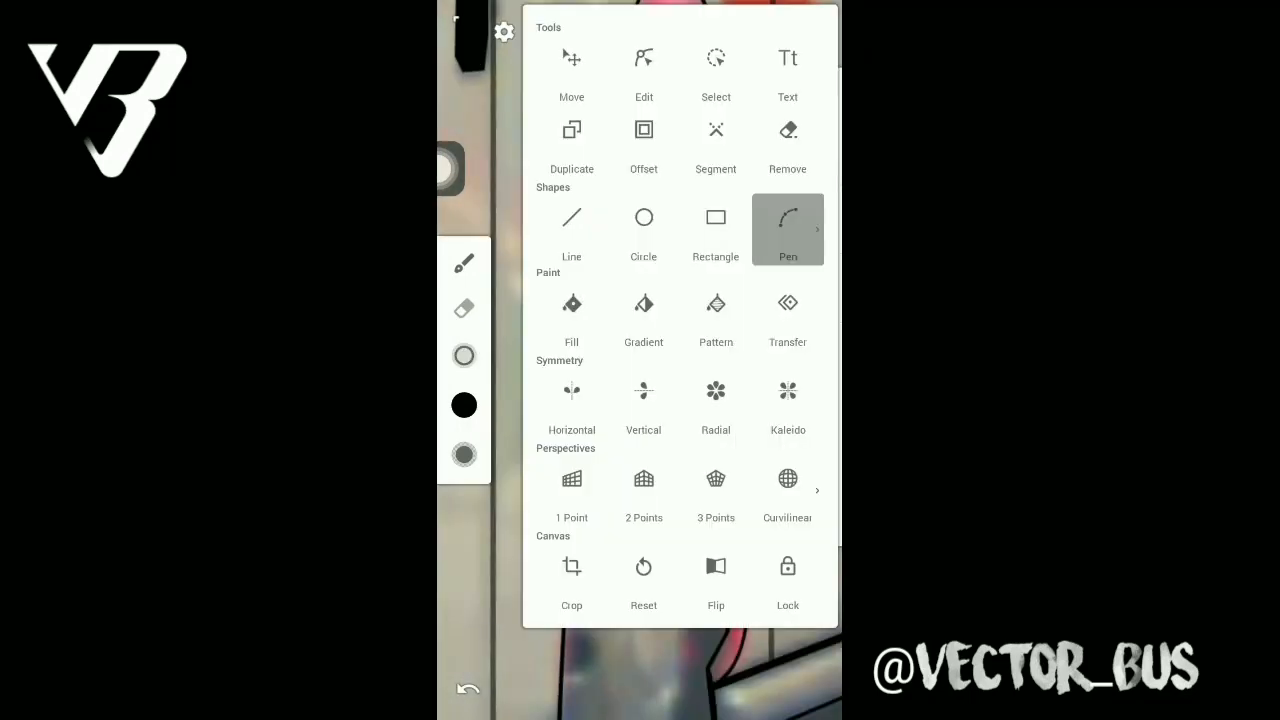
- Trace a black curve along the wheel arch on a new layer, bent outward to fit
{"action": "left_click", "coordinate": [788, 230]}
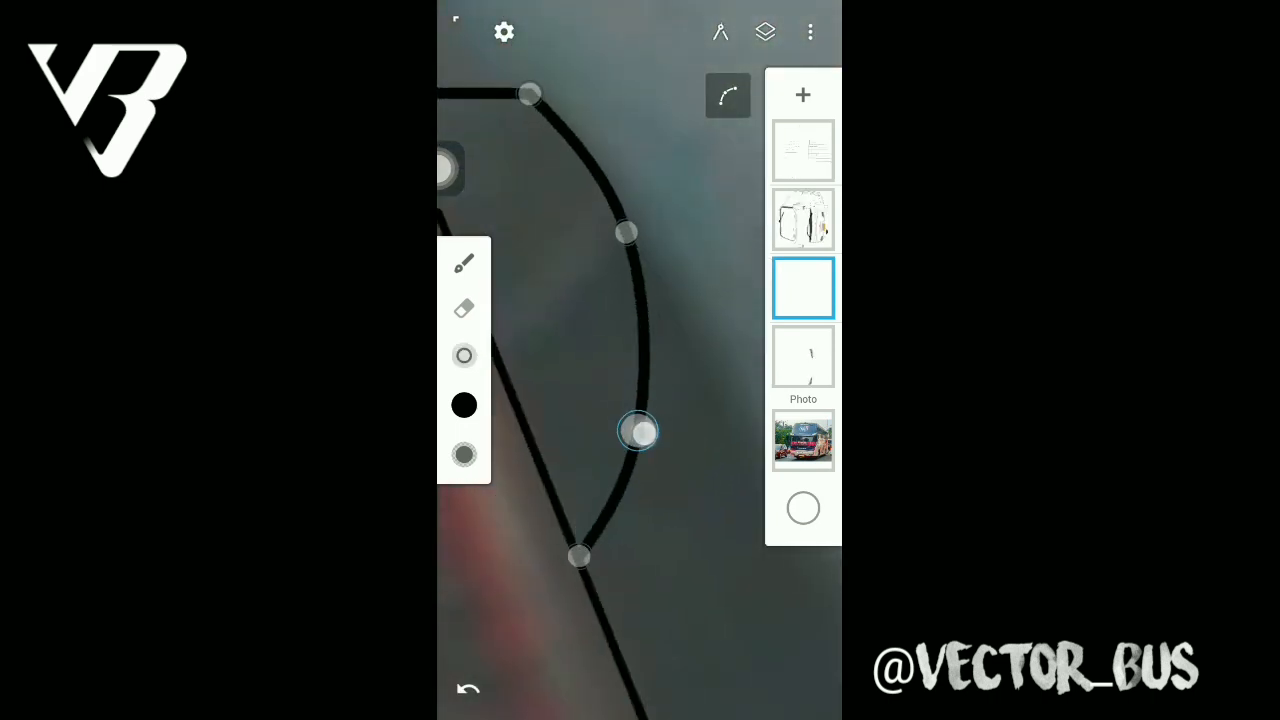
{"action": "left_click_drag", "start_coordinate": [640, 432], "coordinate": [650, 448]}
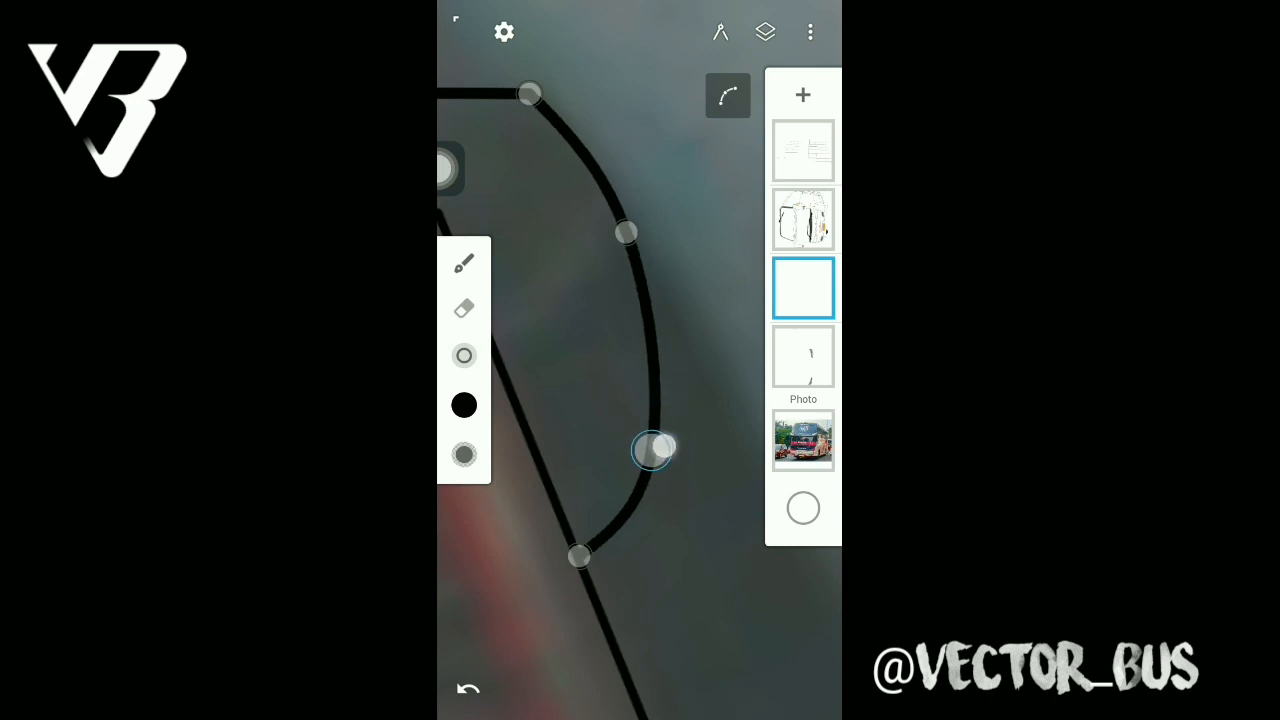
{"action": "left_click_drag", "start_coordinate": [656, 448], "coordinate": [584, 468]}
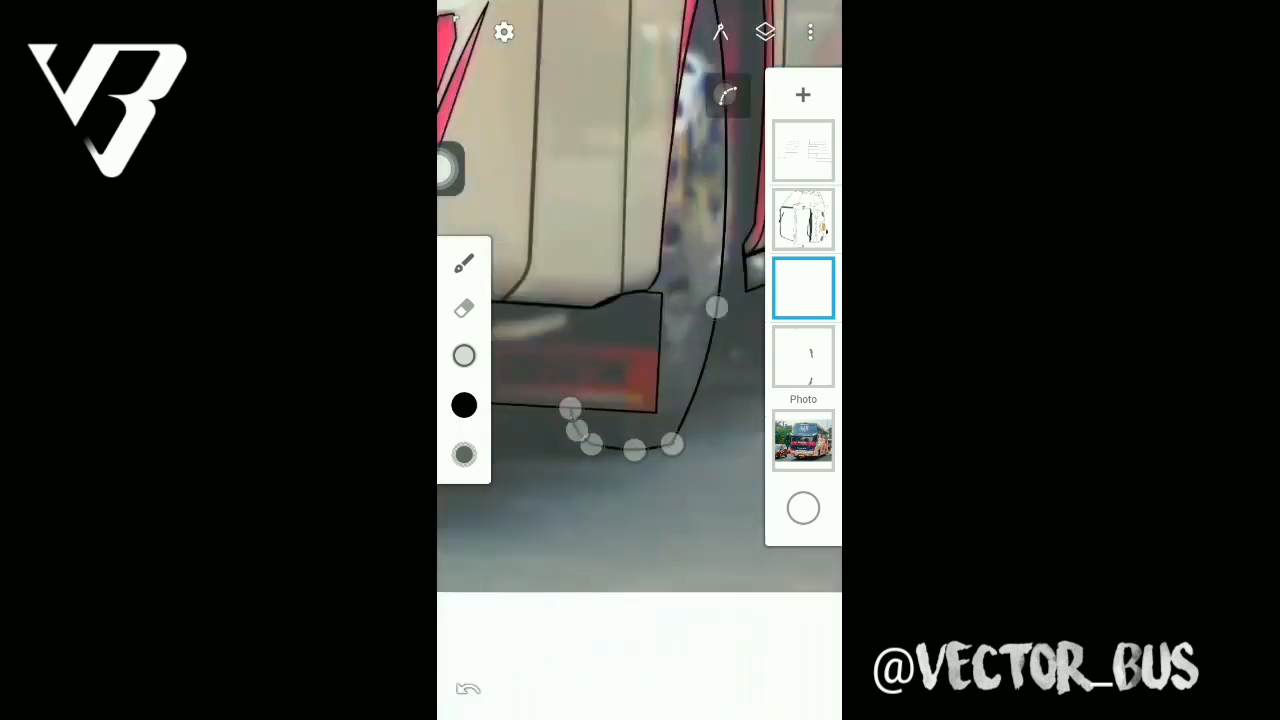
- Start a solid black rounded shape over the dark area on the arch layer
{"action": "left_click", "coordinate": [802, 288]}
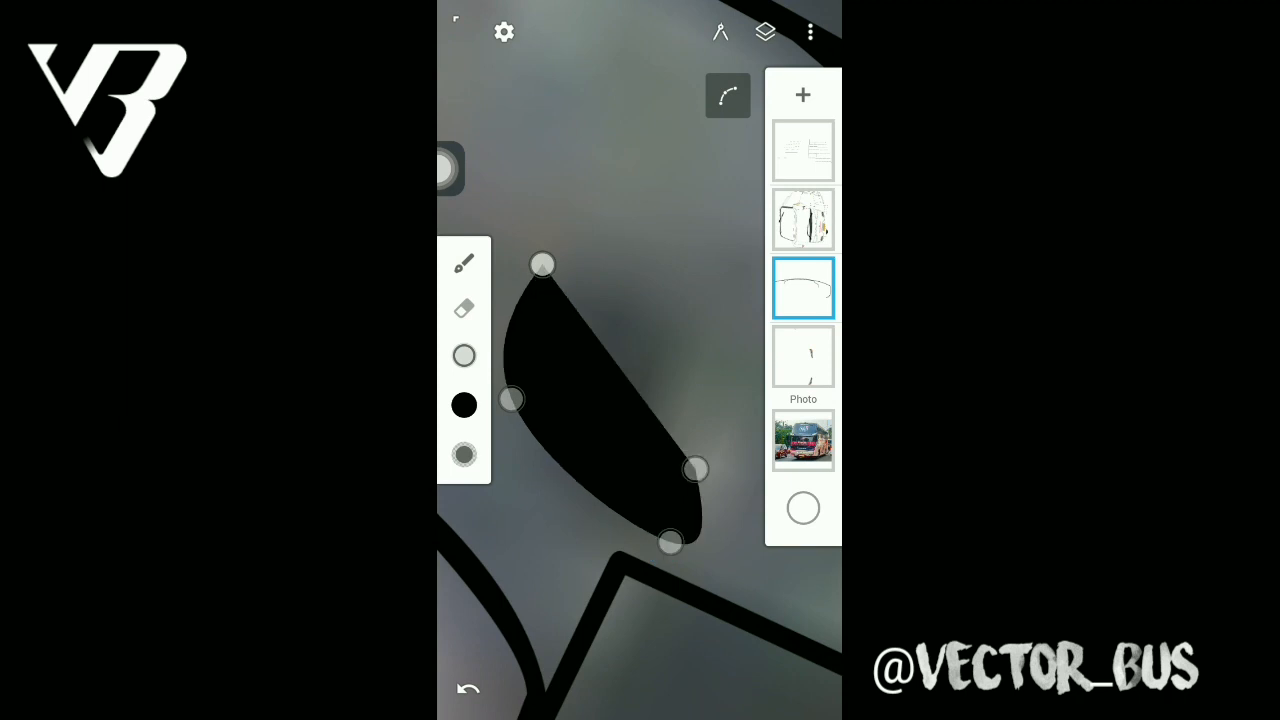
- Reshape the black filled shape by its points and confirm it with the check mark
{"action": "left_click_drag", "start_coordinate": [696, 468], "coordinate": [638, 452]}
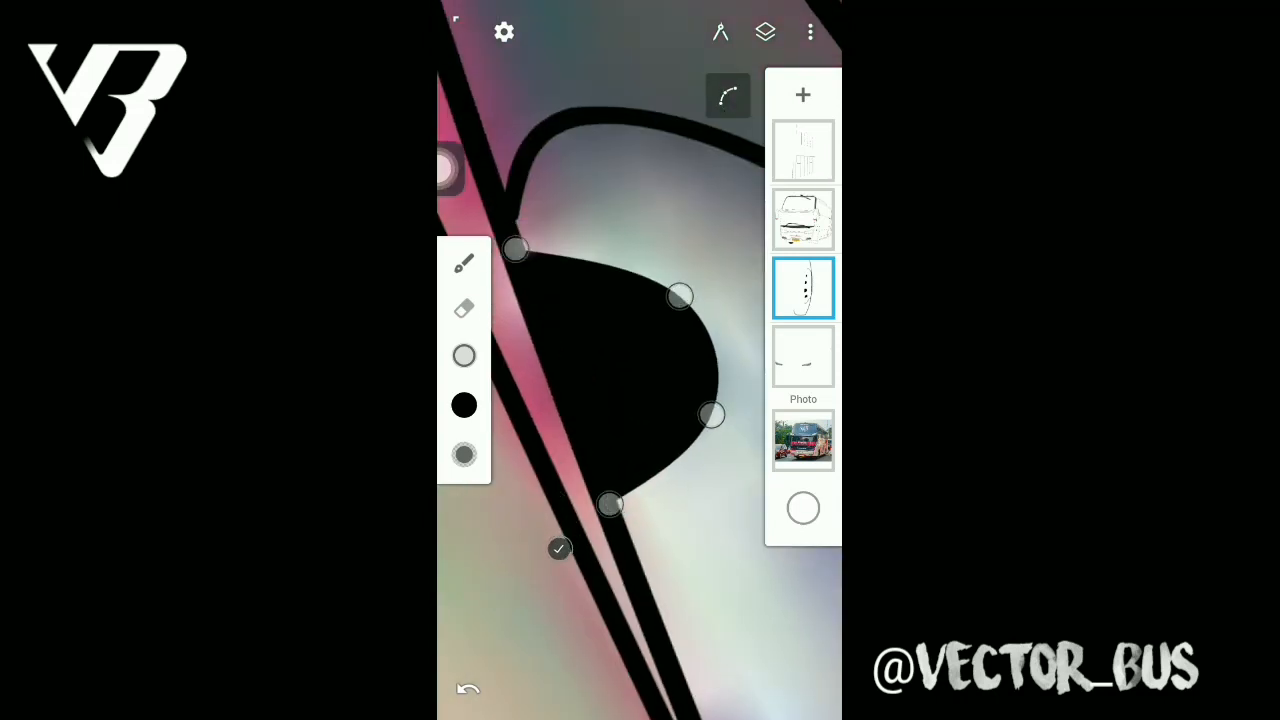
{"action": "left_click", "coordinate": [558, 548]}
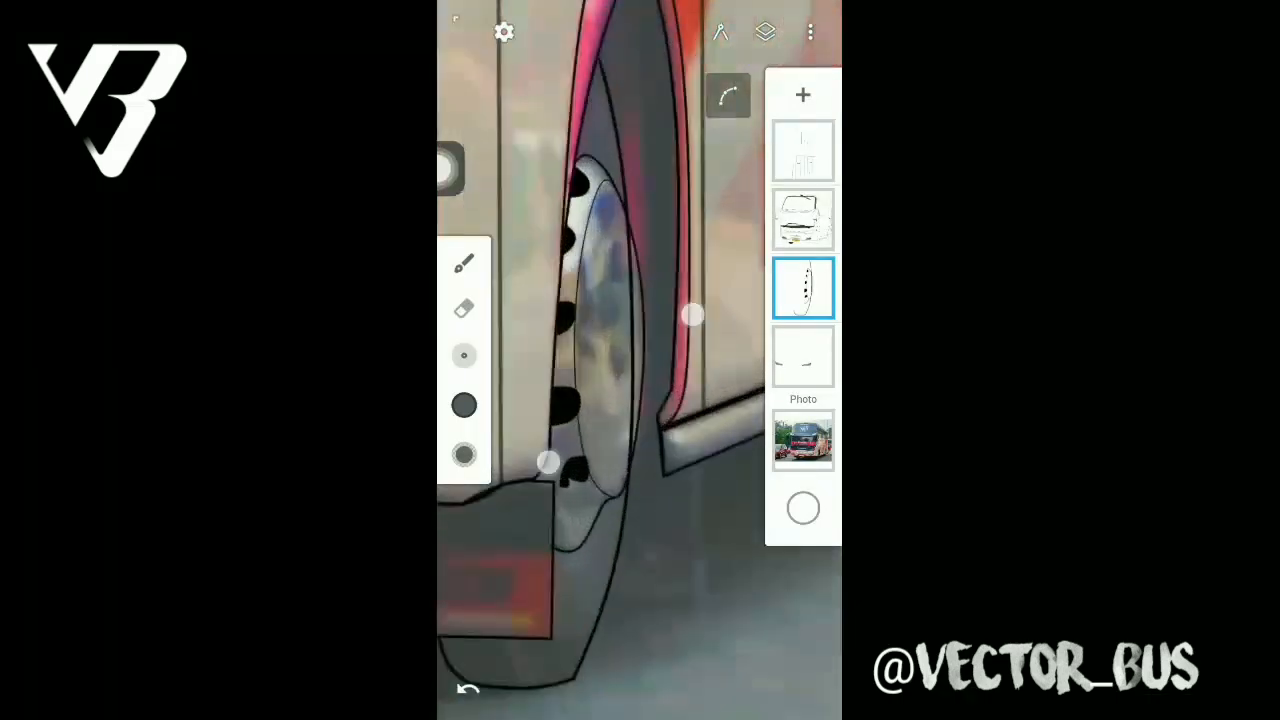
- Check the rear-wheel outline, then bring up the brush library for Ink > Lasso
{"action": "left_click", "coordinate": [464, 404]}
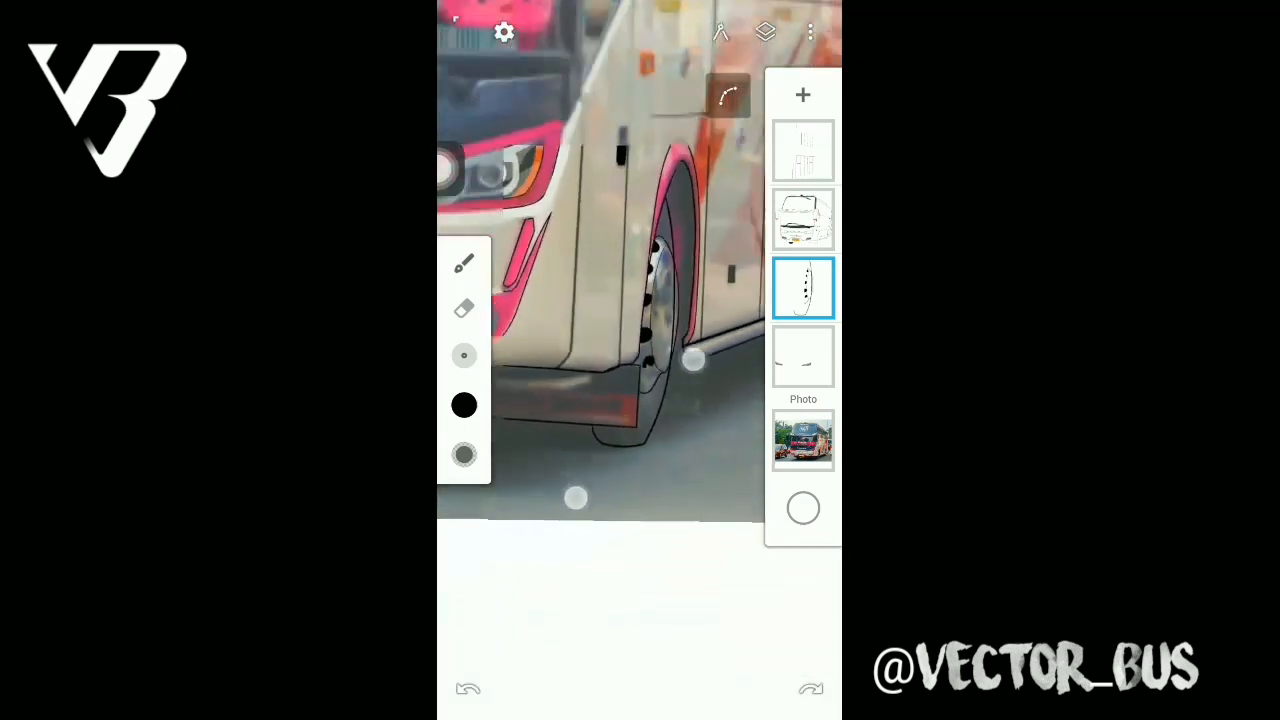
{"action": "left_click", "coordinate": [464, 264]}
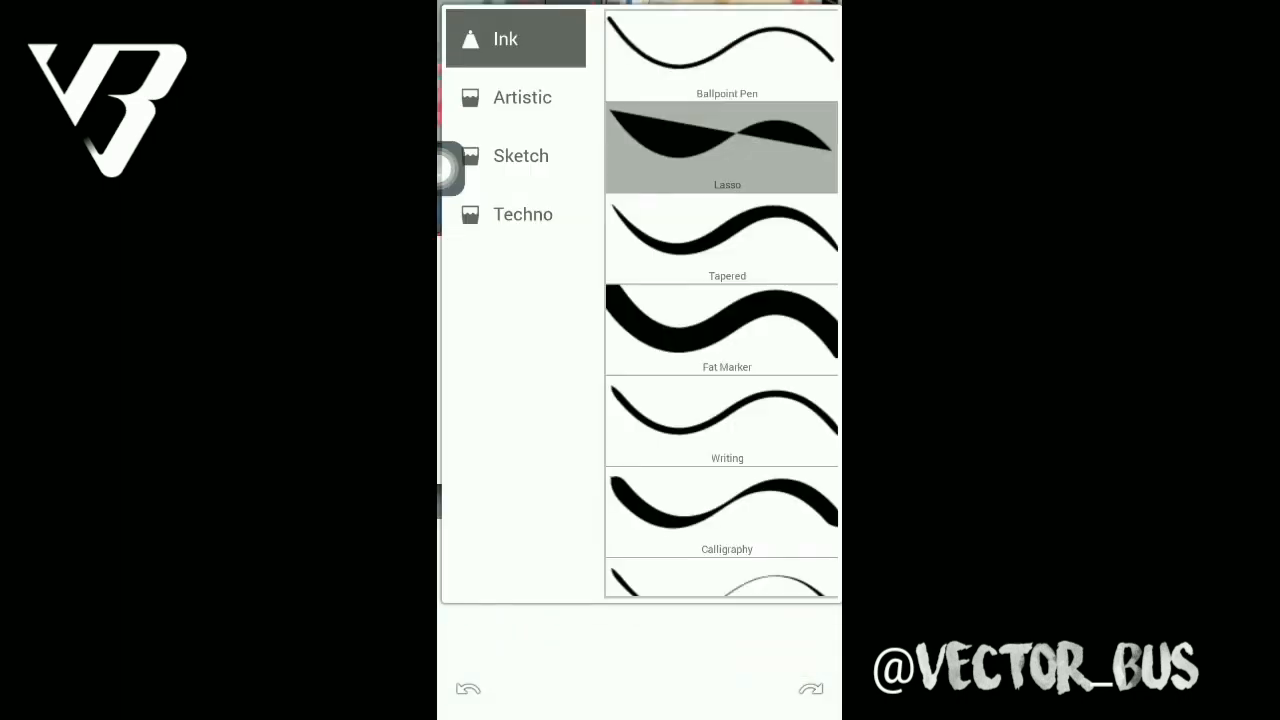